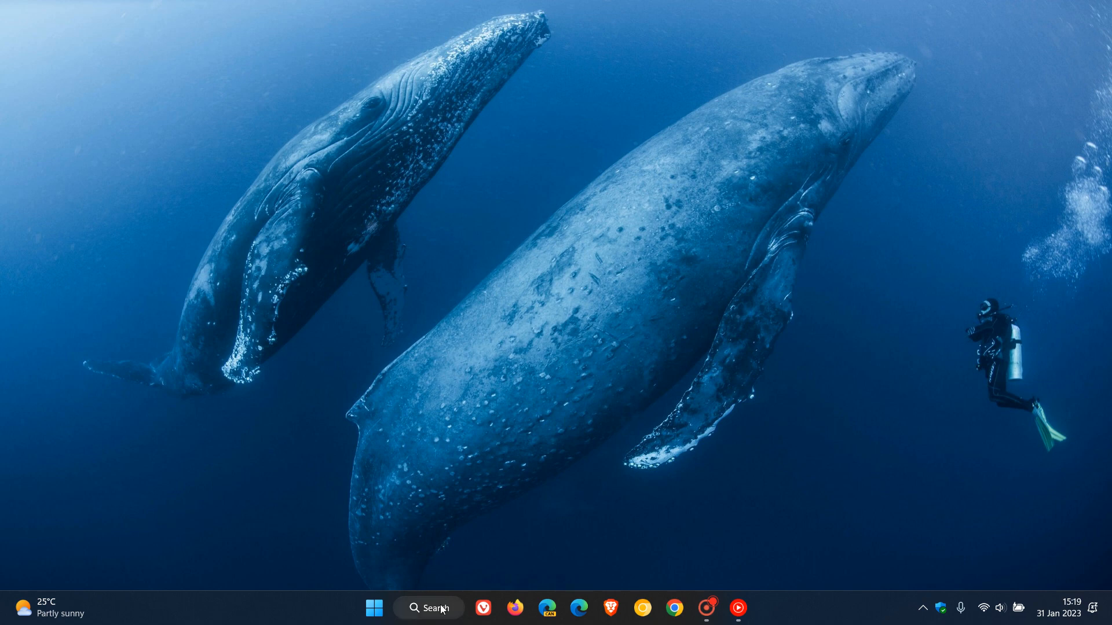
# Launch Event Viewer from the recent apps in Windows Search.
pyautogui.click(429, 608)
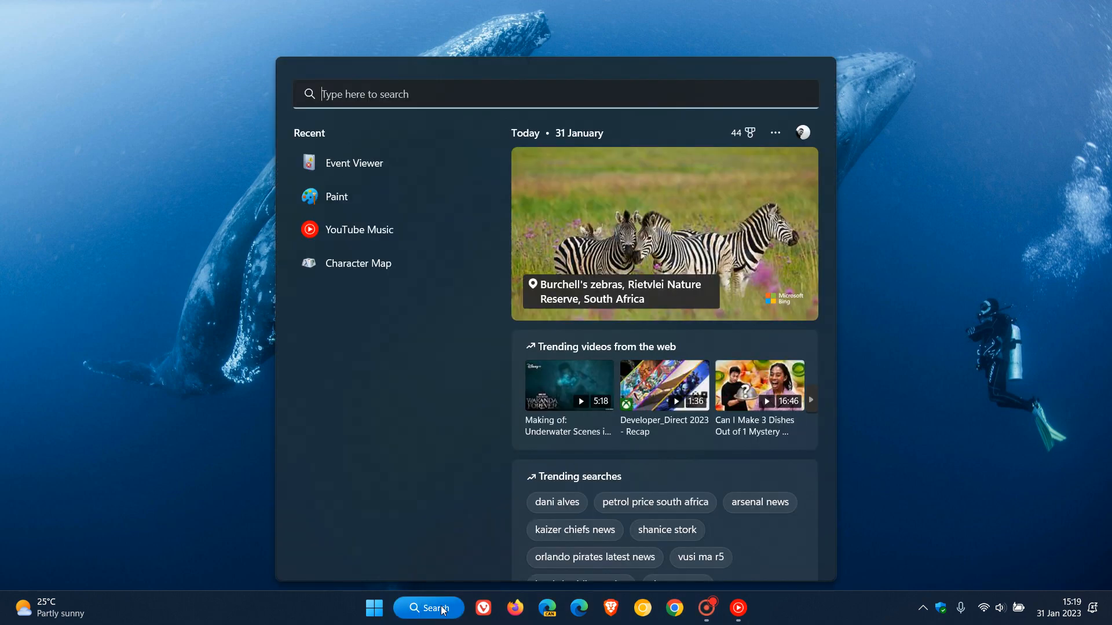
pyautogui.moveTo(397, 163)
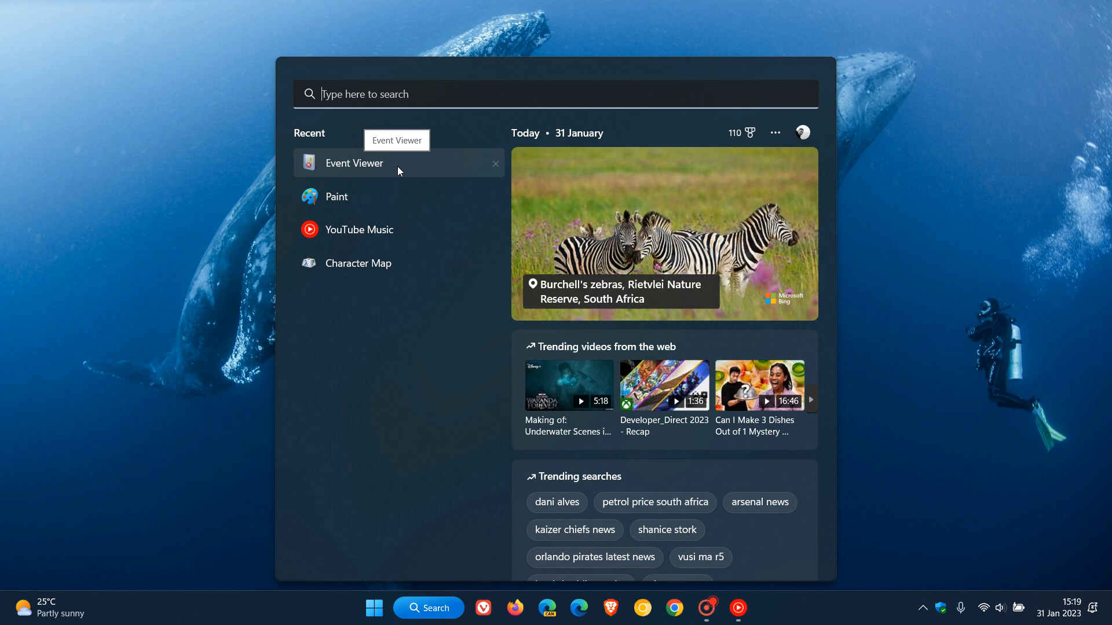
pyautogui.click(354, 162)
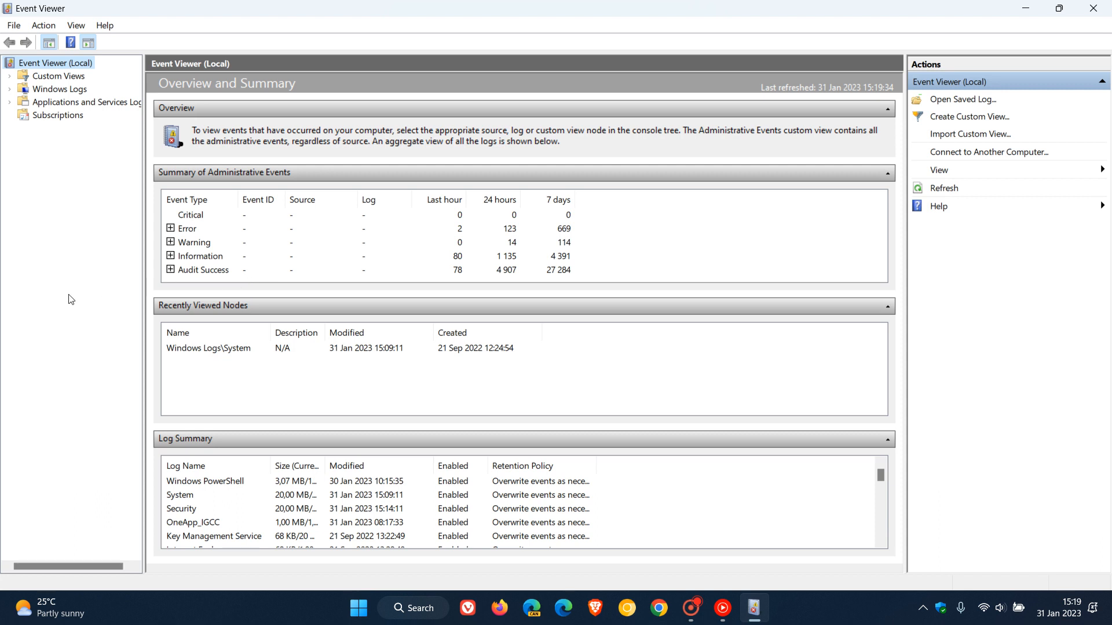
pyautogui.moveTo(13, 97)
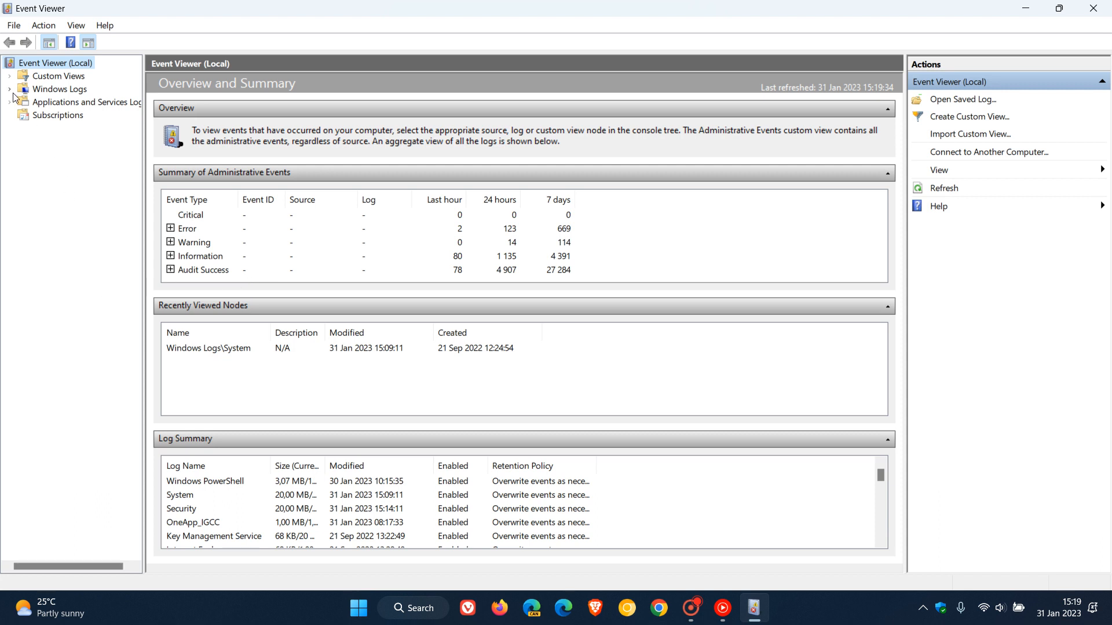
# Select the System log under Windows Logs to list its events.
pyautogui.click(9, 90)
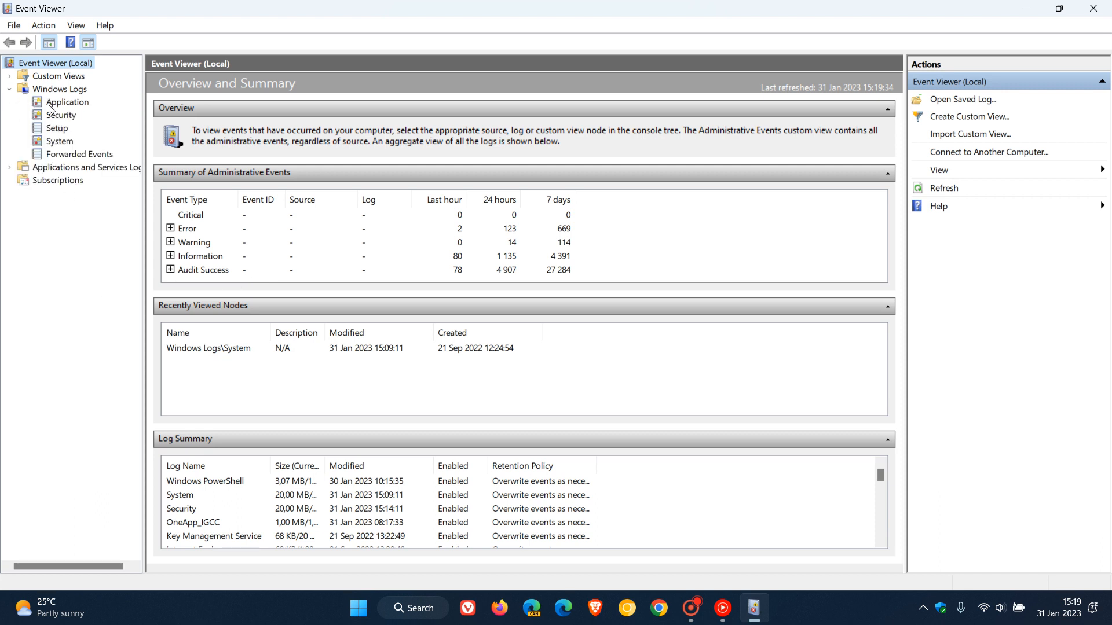
pyautogui.click(61, 141)
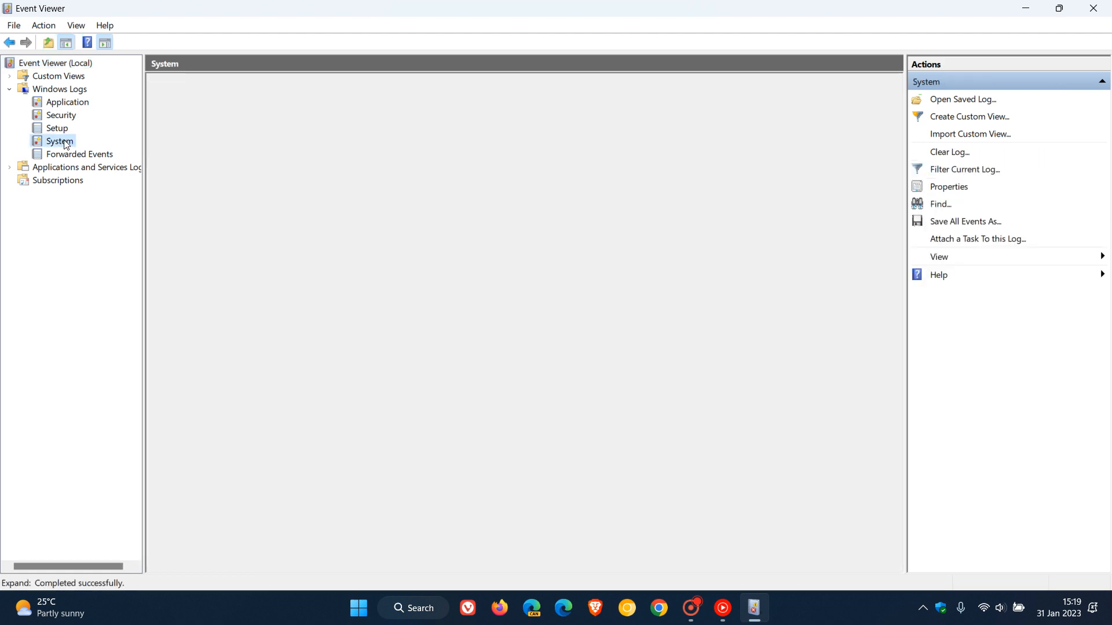
pyautogui.click(59, 141)
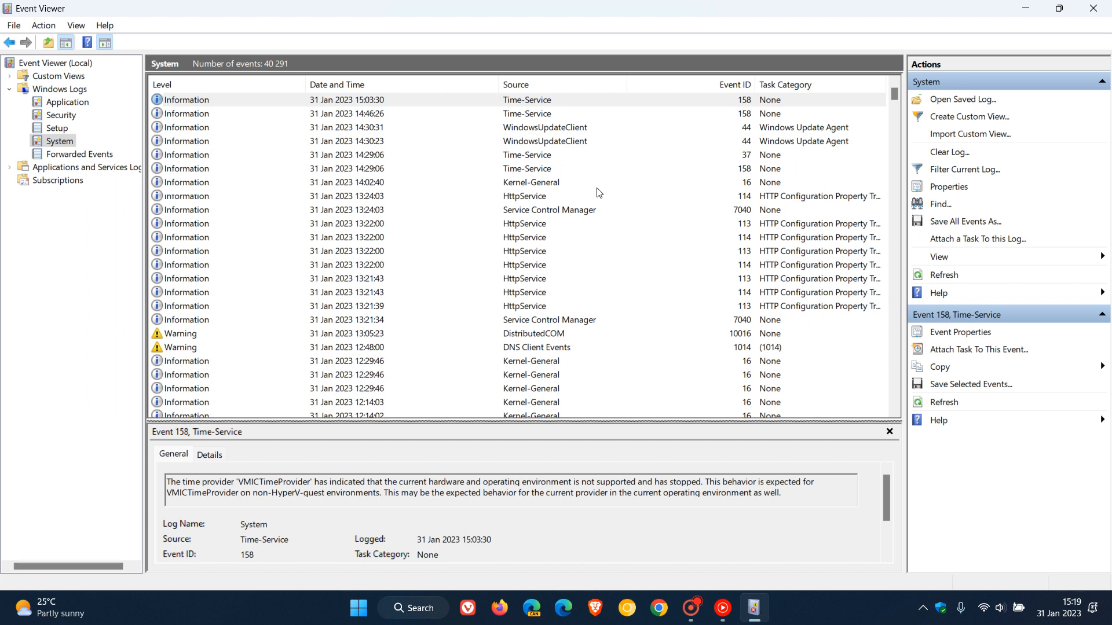
pyautogui.moveTo(619, 213)
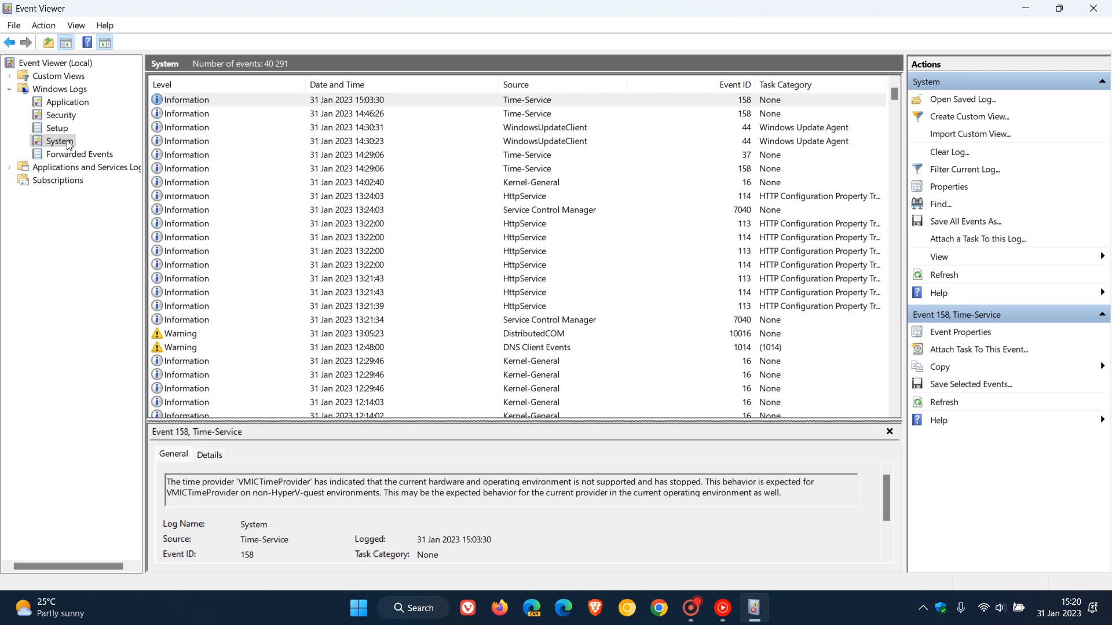
# Bring up Filter Current Log for System and clear the event ID box for entry.
pyautogui.rightClick(57, 141)
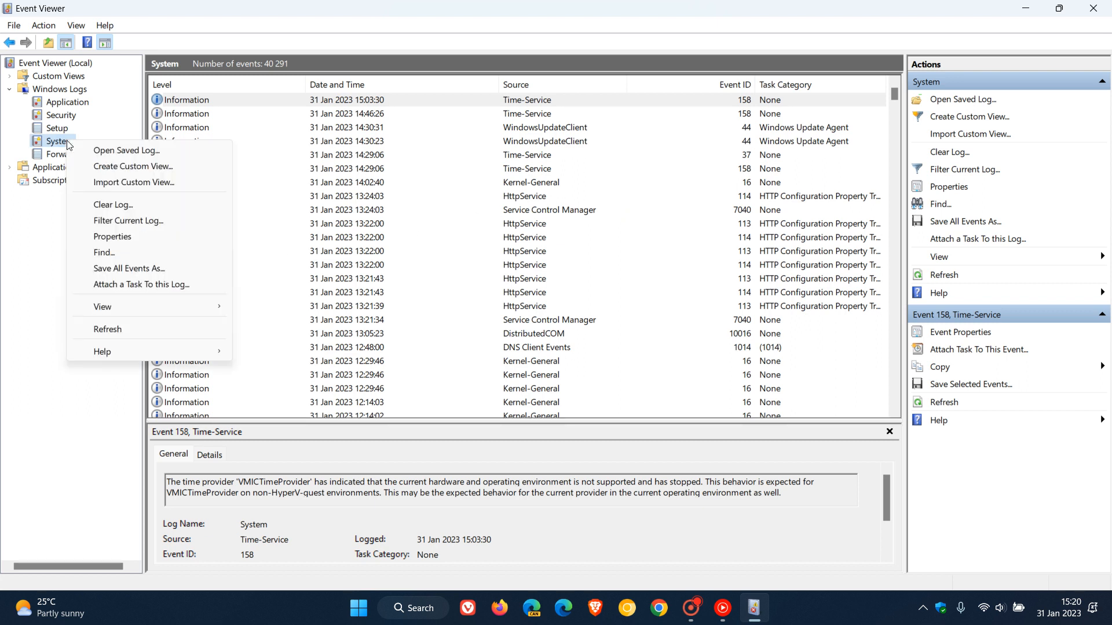
pyautogui.moveTo(128, 220)
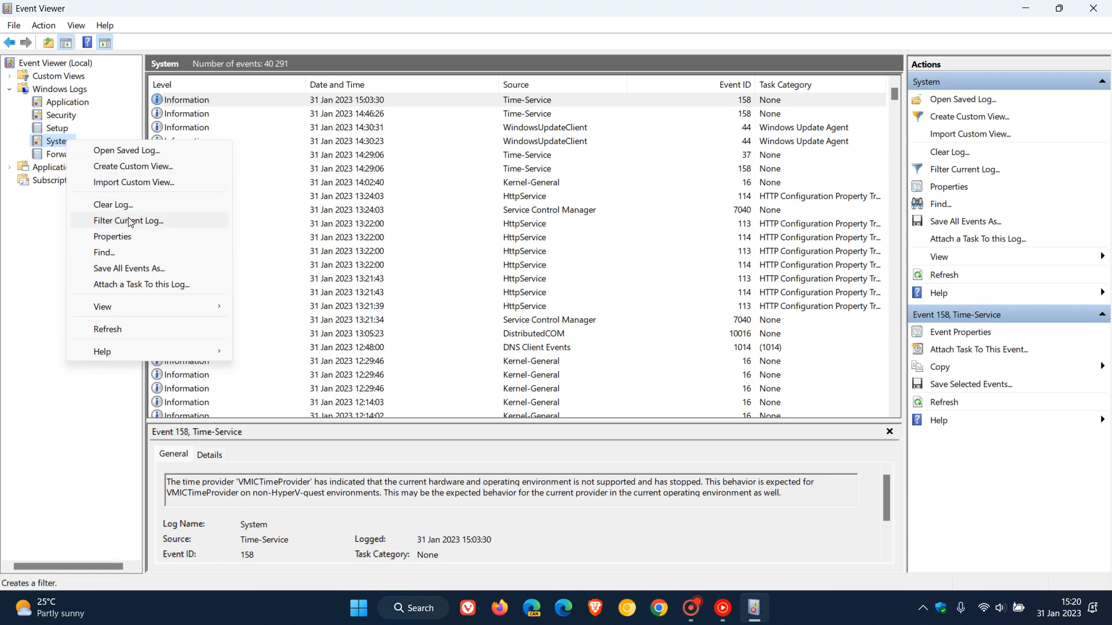
pyautogui.click(128, 220)
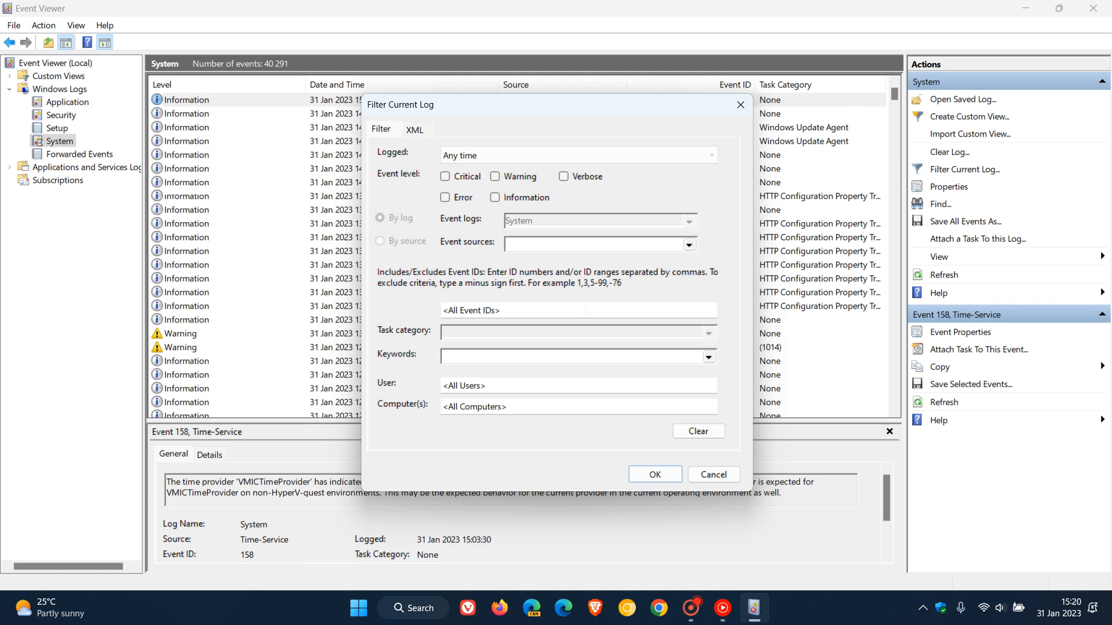
pyautogui.click(576, 310)
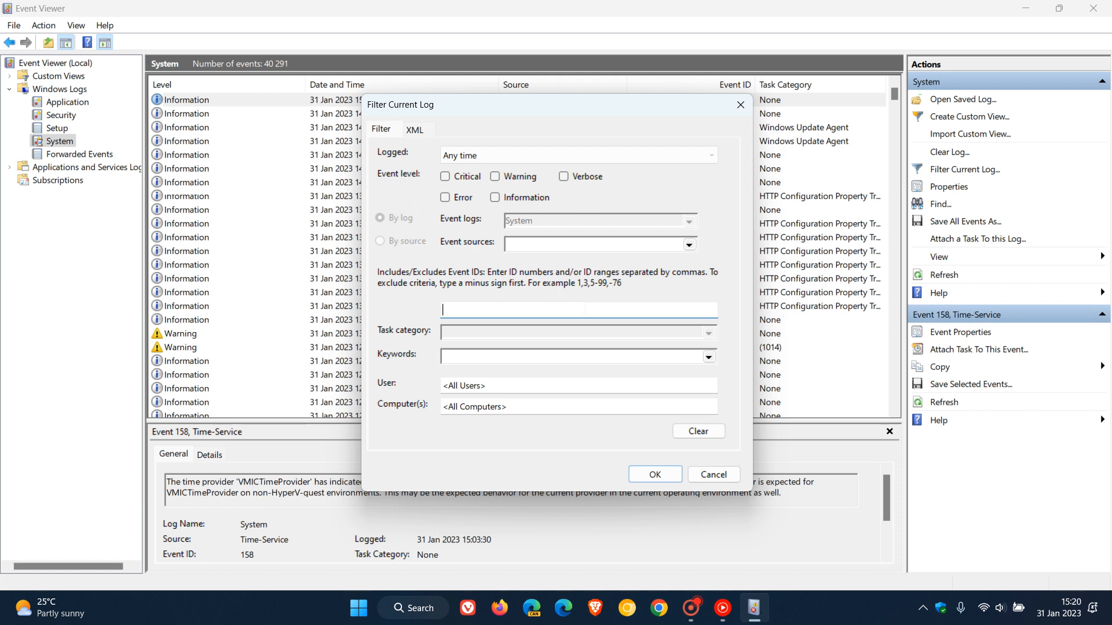
pyautogui.moveTo(961, 608)
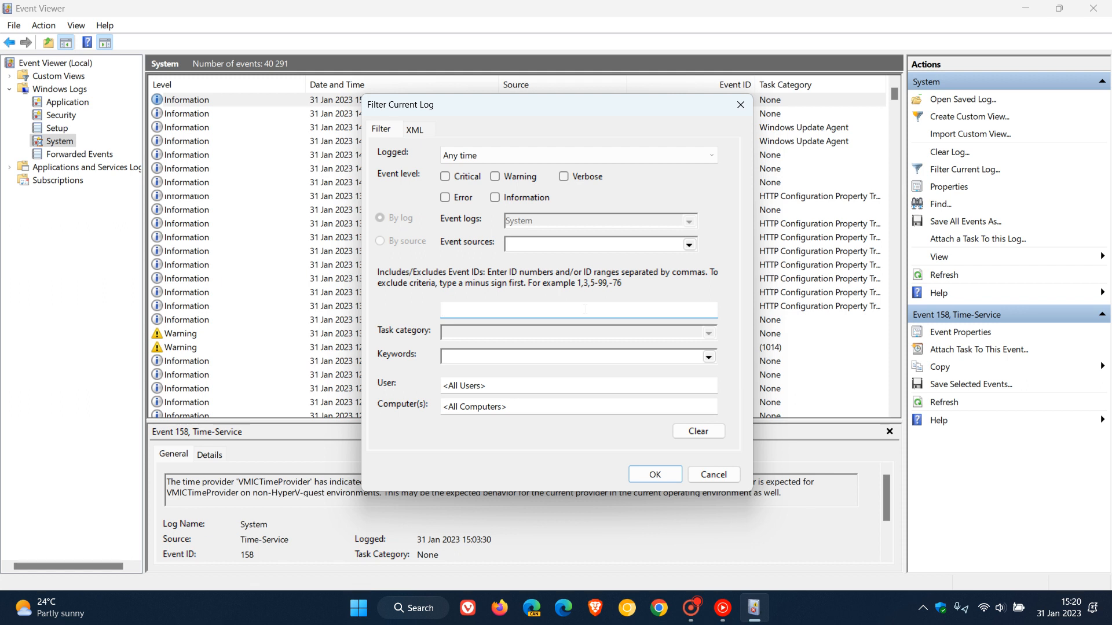
pyautogui.click(577, 309)
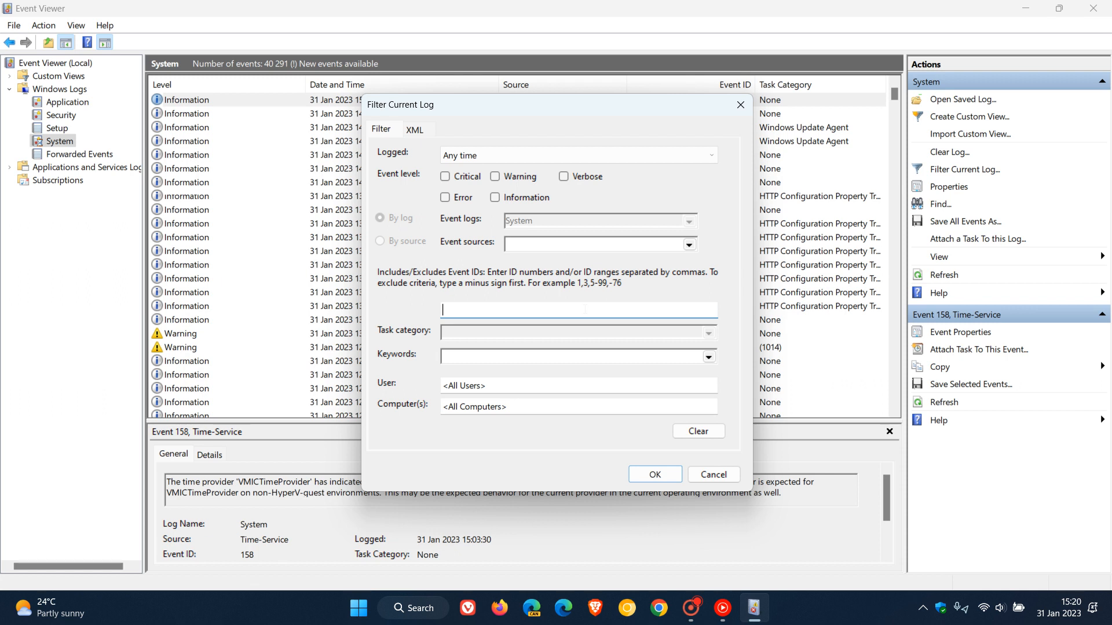
# Filter the System log to event IDs 41,1074,6006,6005,6008, leaving 48 events.
pyautogui.write('4')
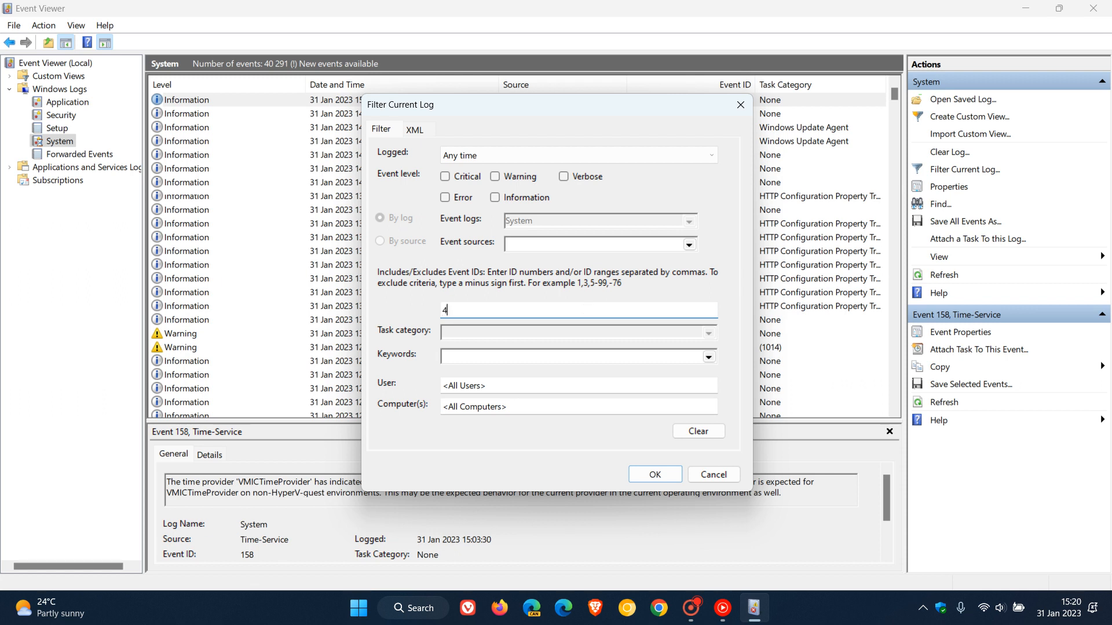
pyautogui.write('1')
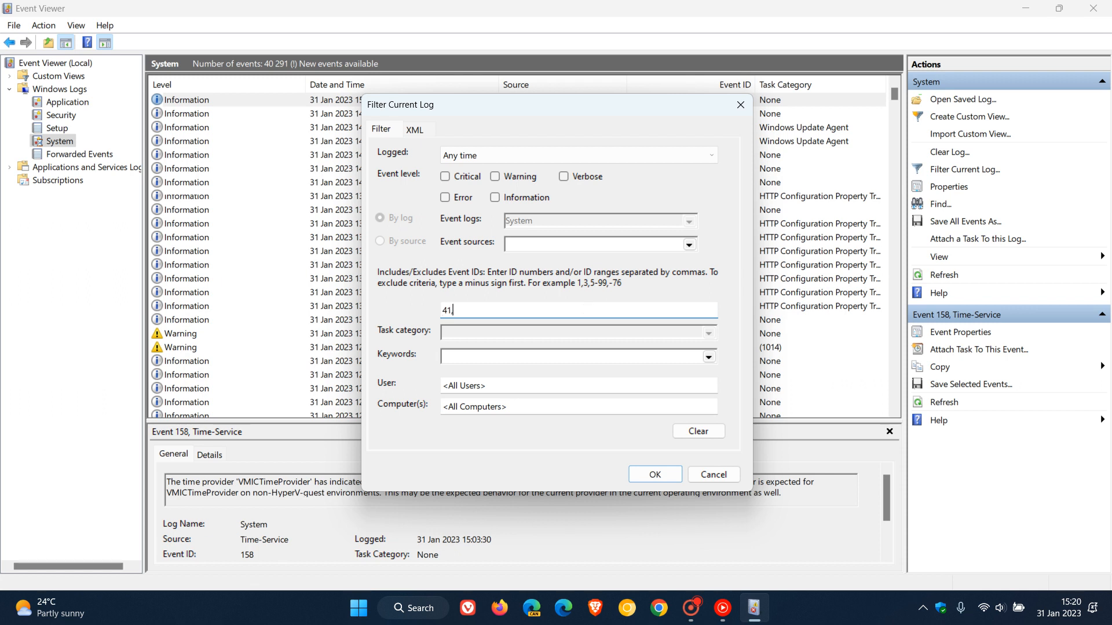
pyautogui.write('1')
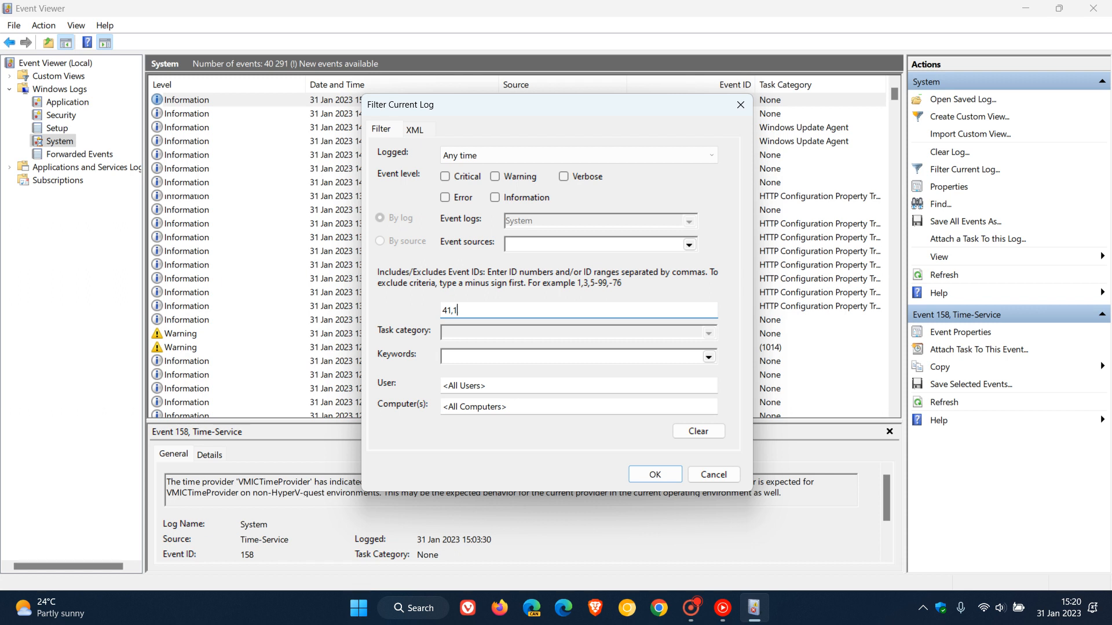
pyautogui.write('074')
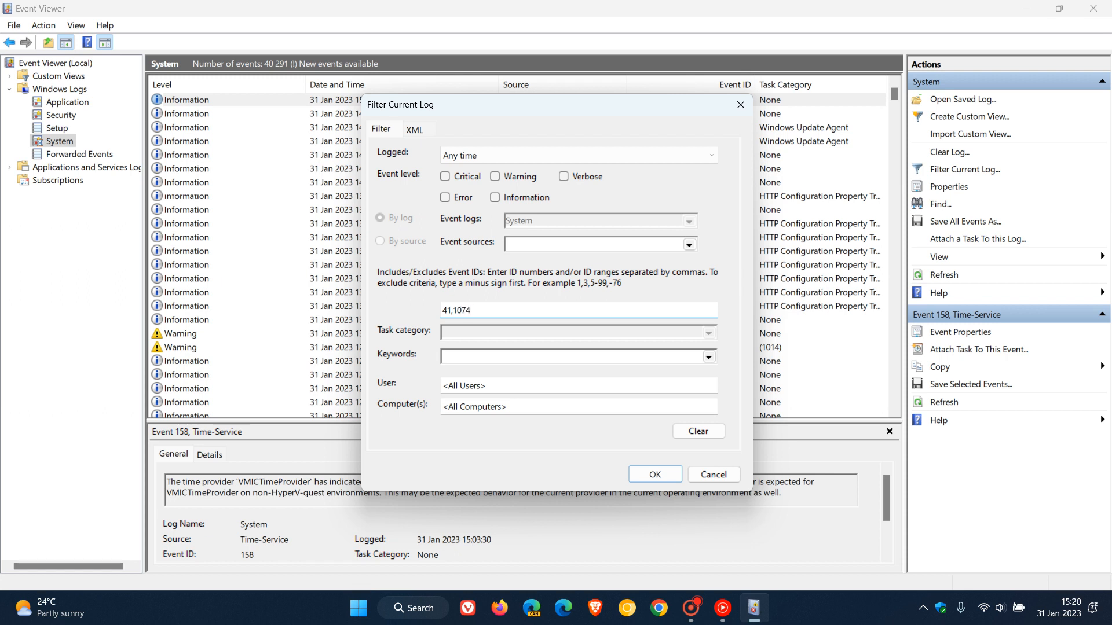
pyautogui.write(',')
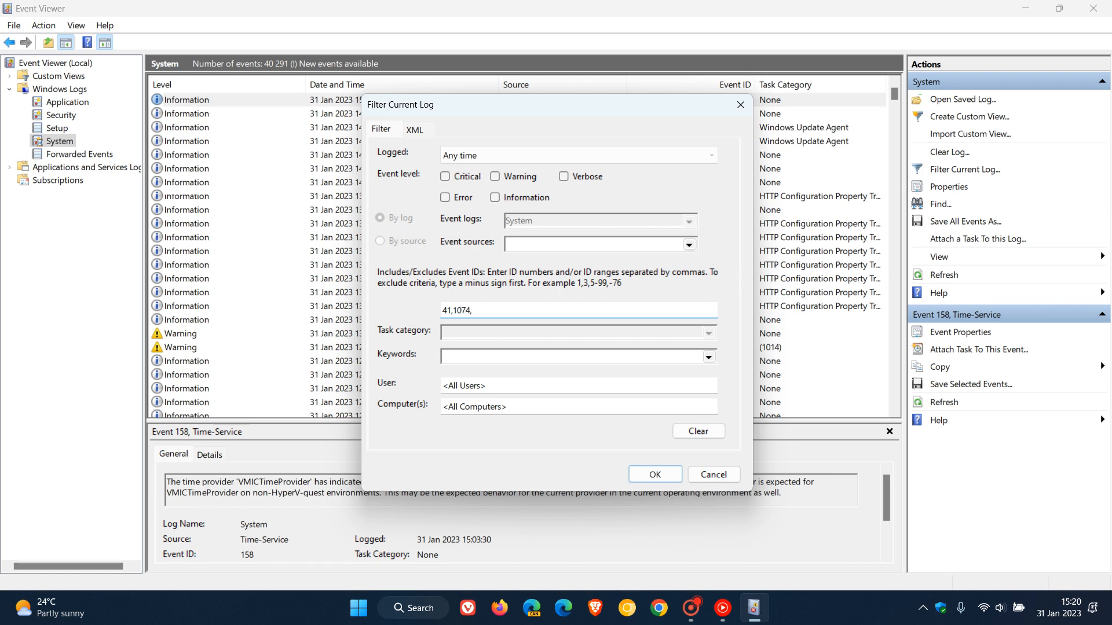
pyautogui.write('600')
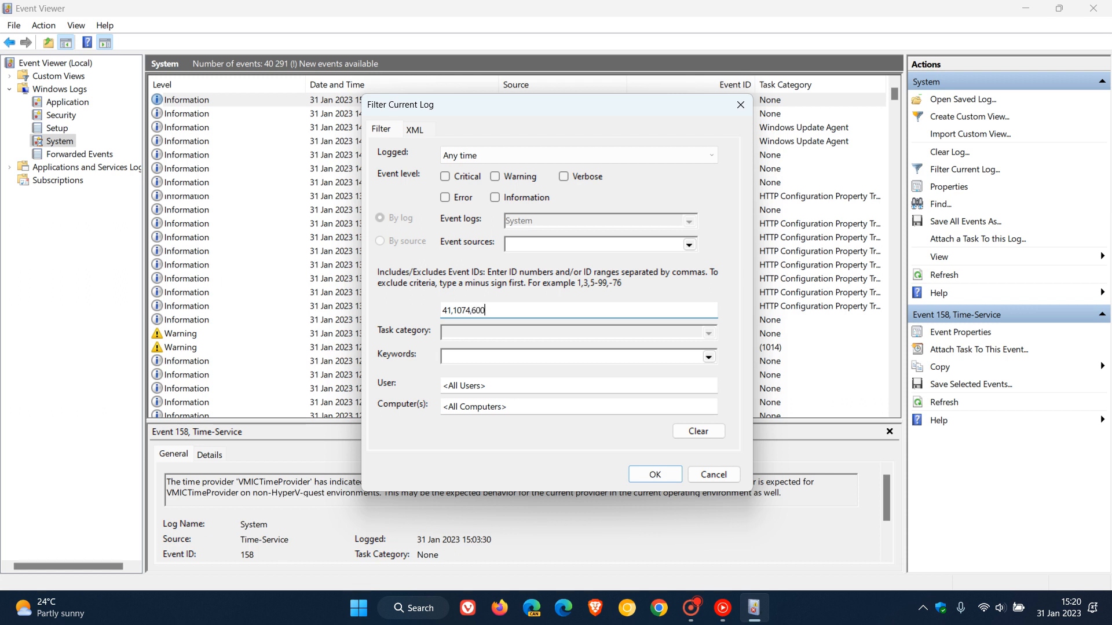
pyautogui.write('6,')
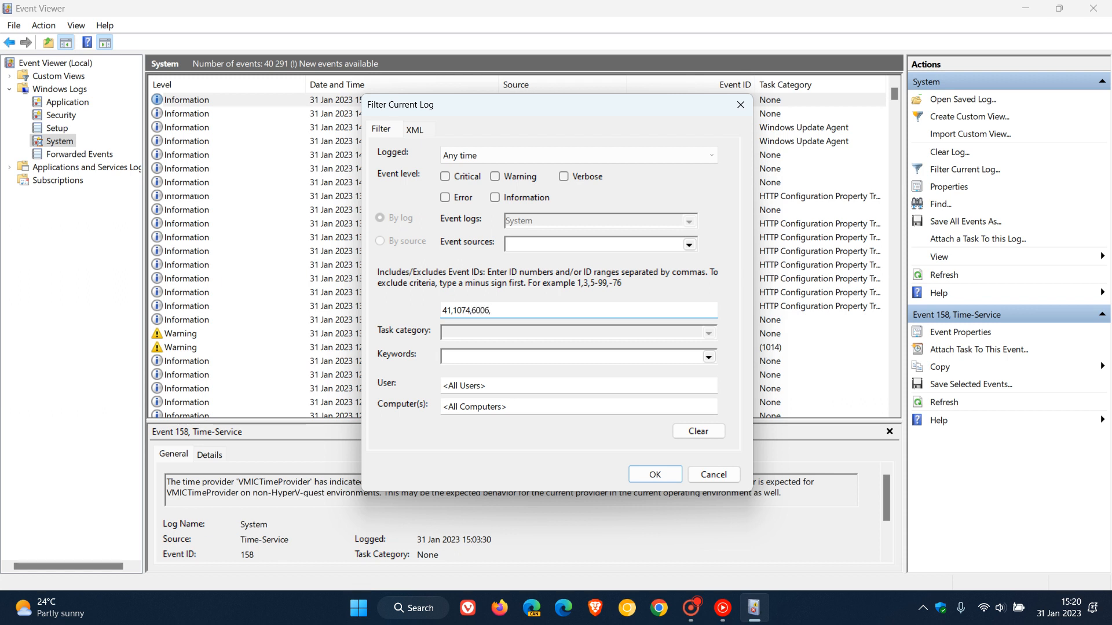
pyautogui.write('6005')
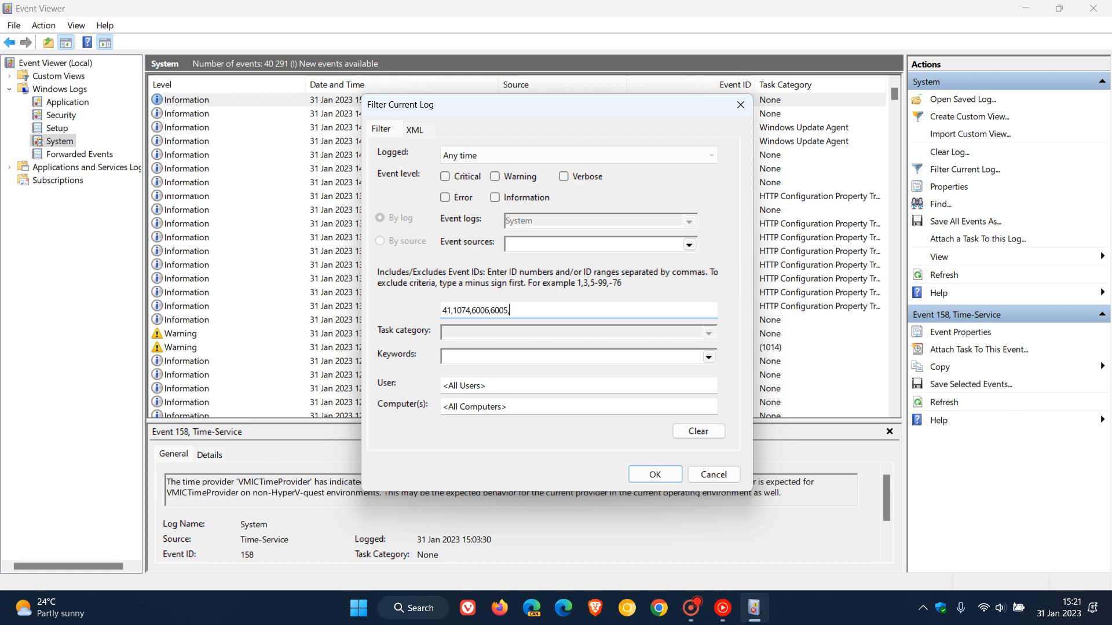
pyautogui.write(',600')
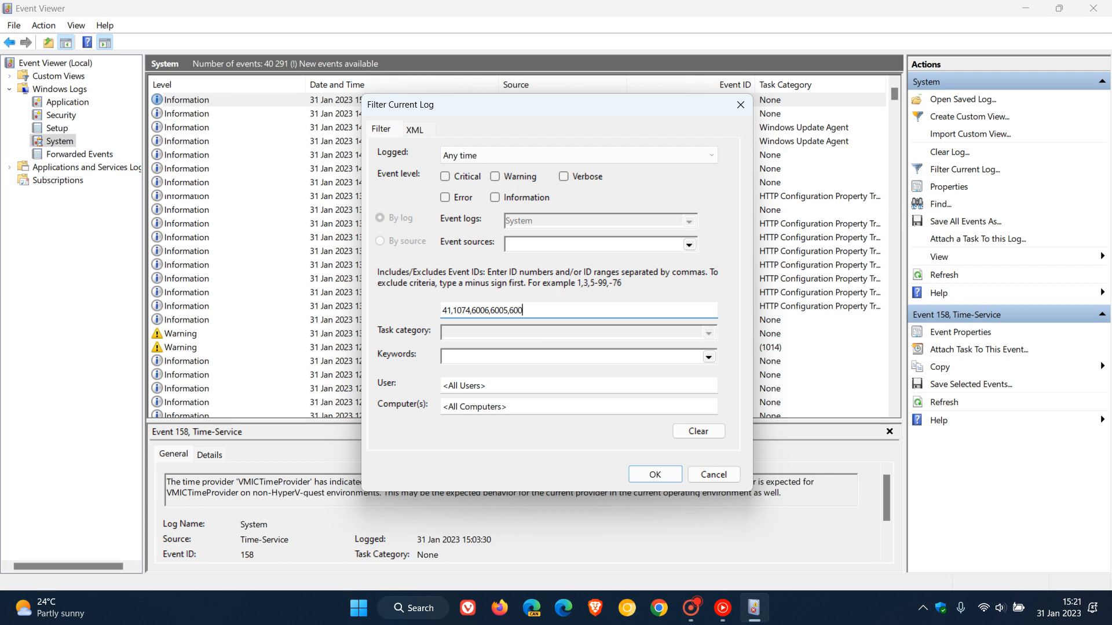
pyautogui.write('8,')
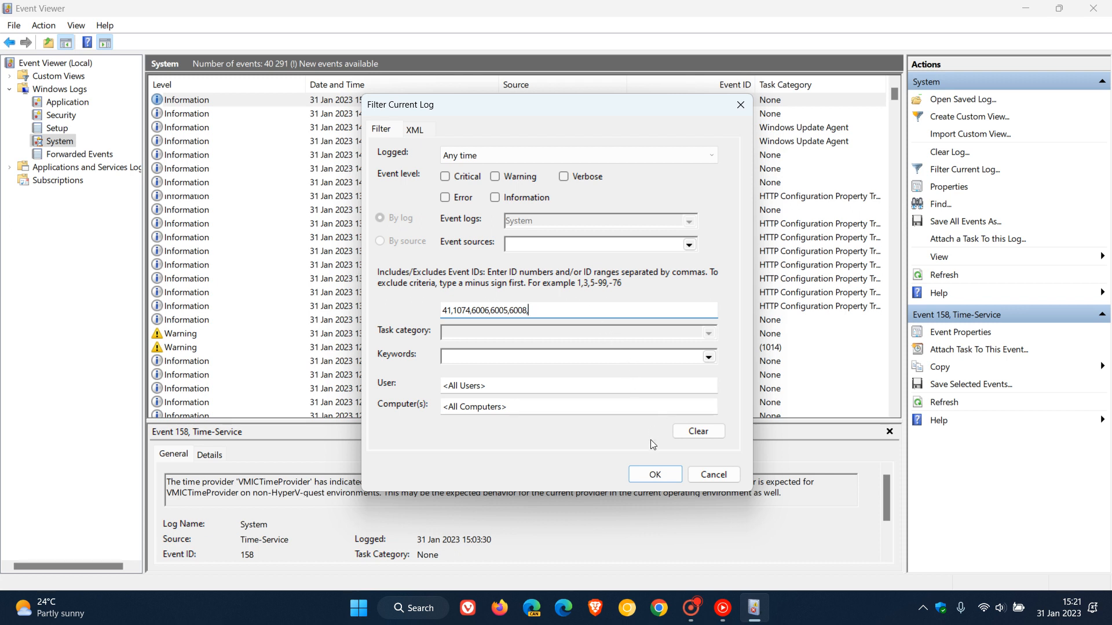
pyautogui.click(653, 475)
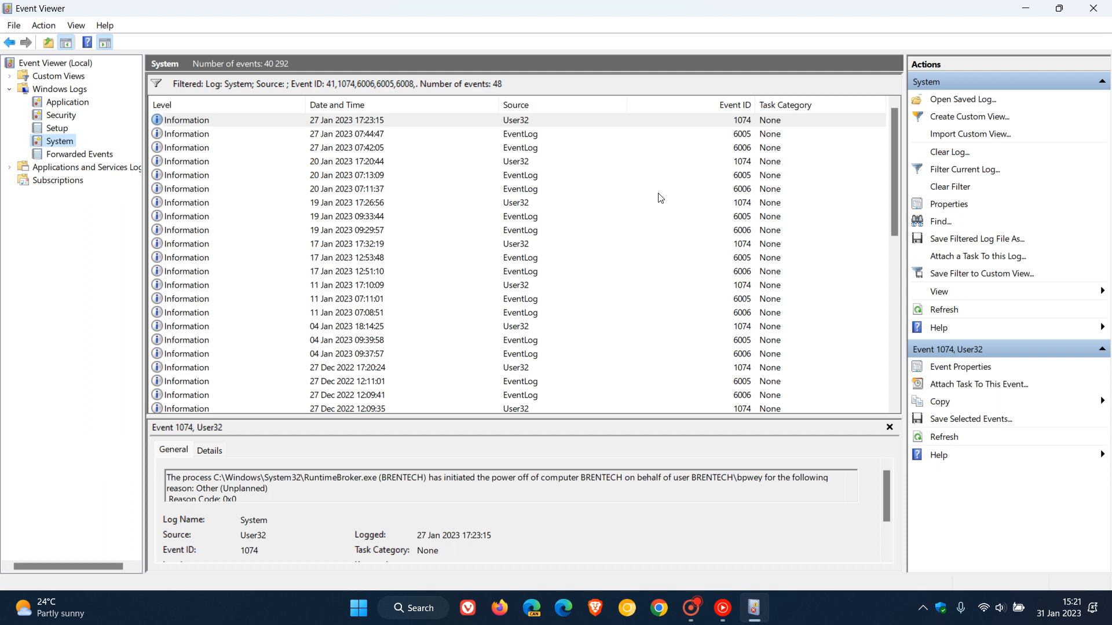
pyautogui.moveTo(732, 213)
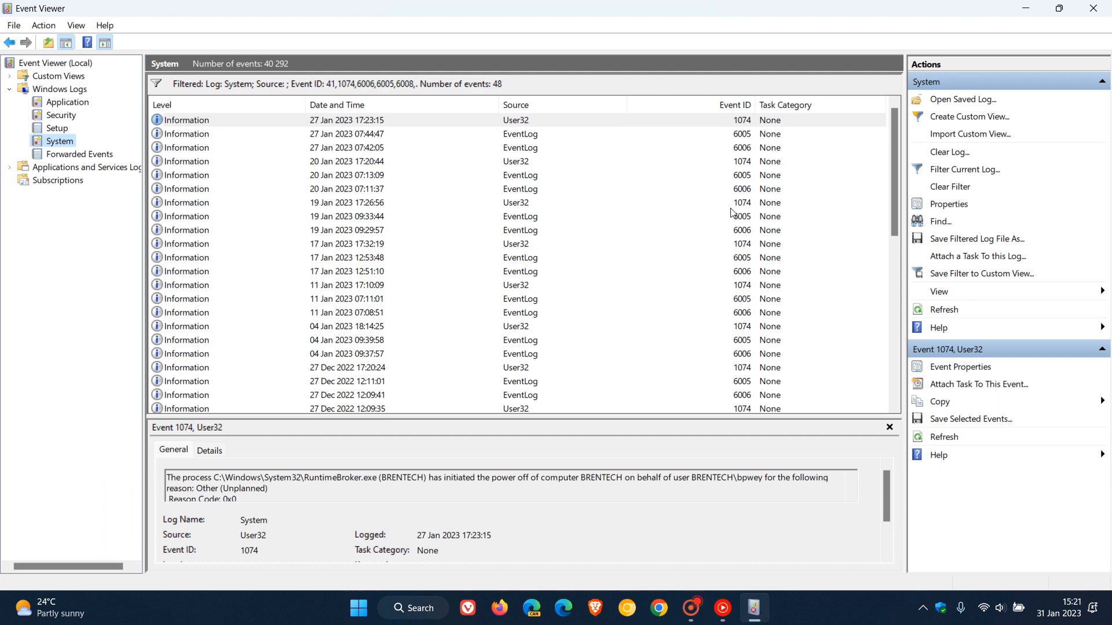
pyautogui.moveTo(715, 162)
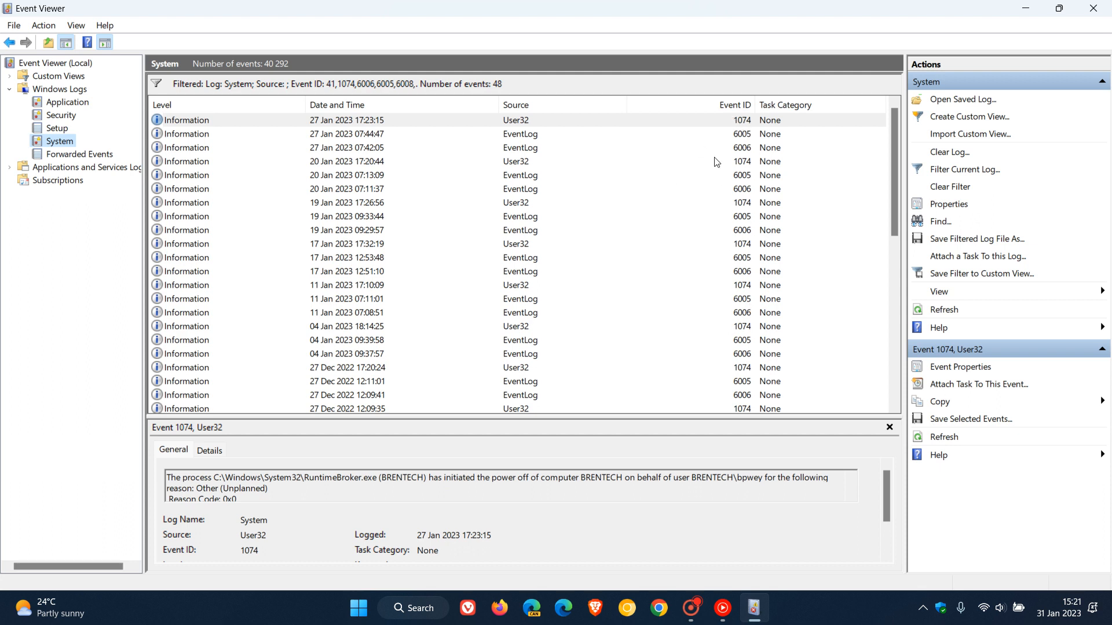
pyautogui.moveTo(658, 224)
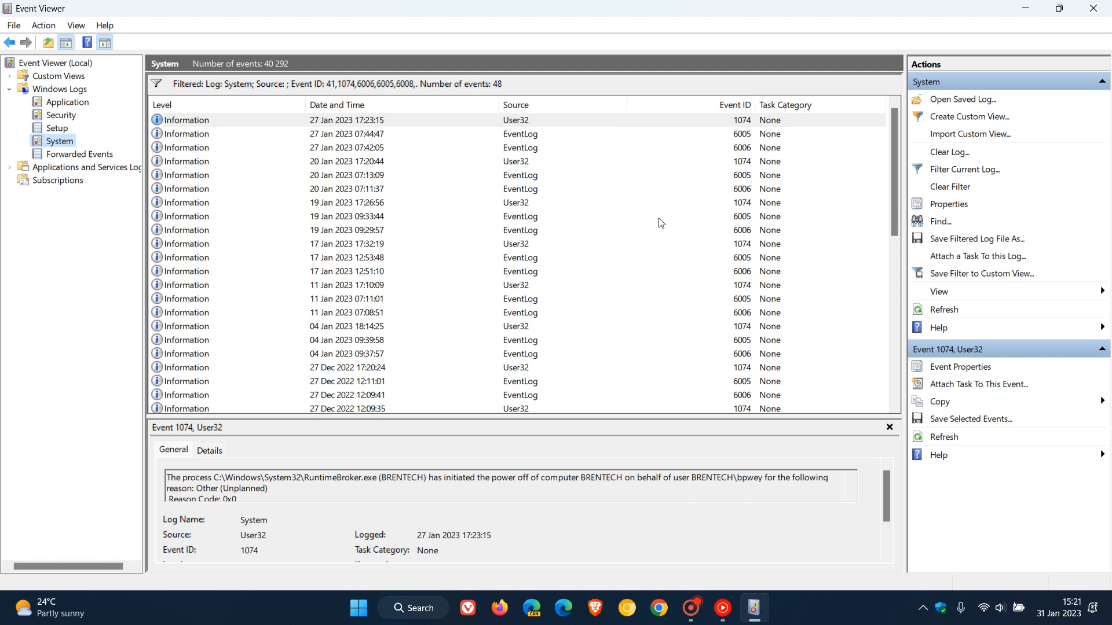
pyautogui.scroll(-3)
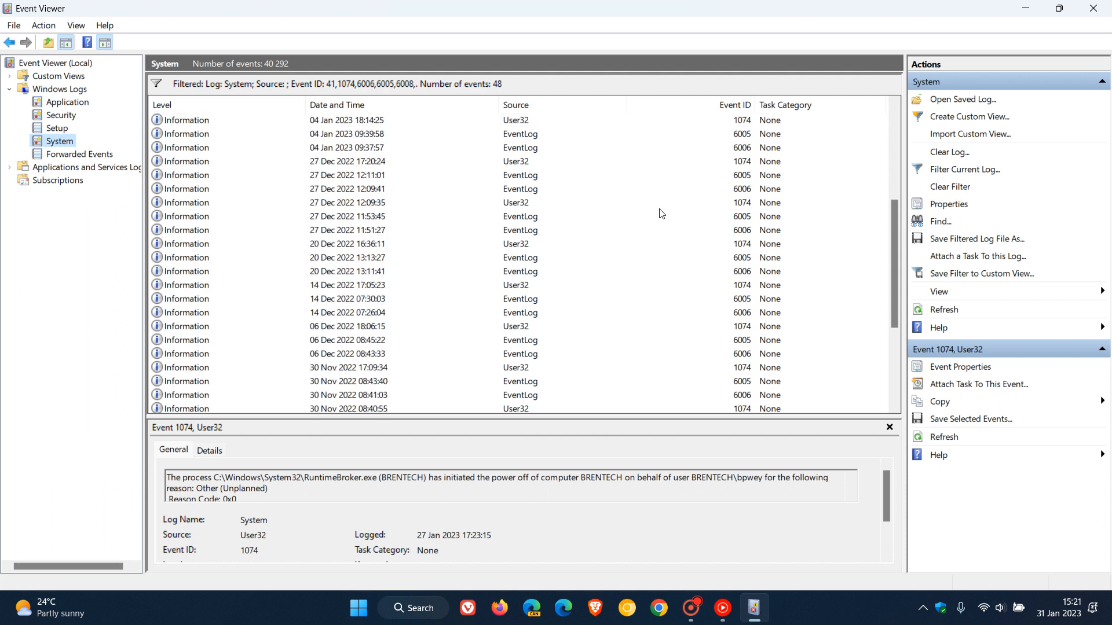
pyautogui.scroll(-3)
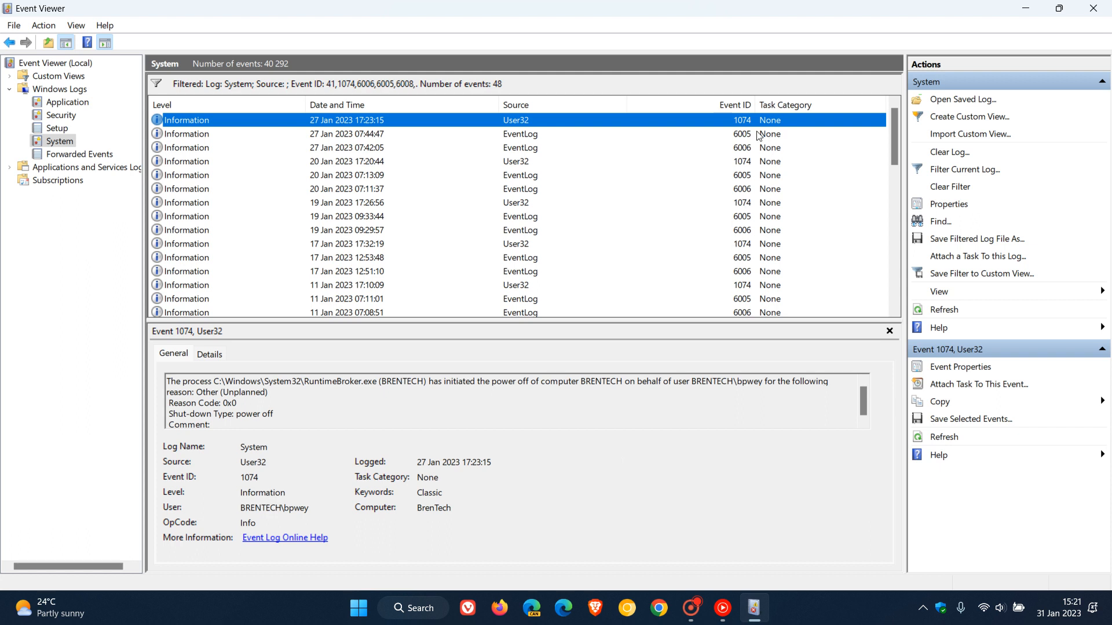
# View details of the 27 Jan 6006 shutdown and the 20 Jan 17:20 1074 power-off events.
pyautogui.click(347, 133)
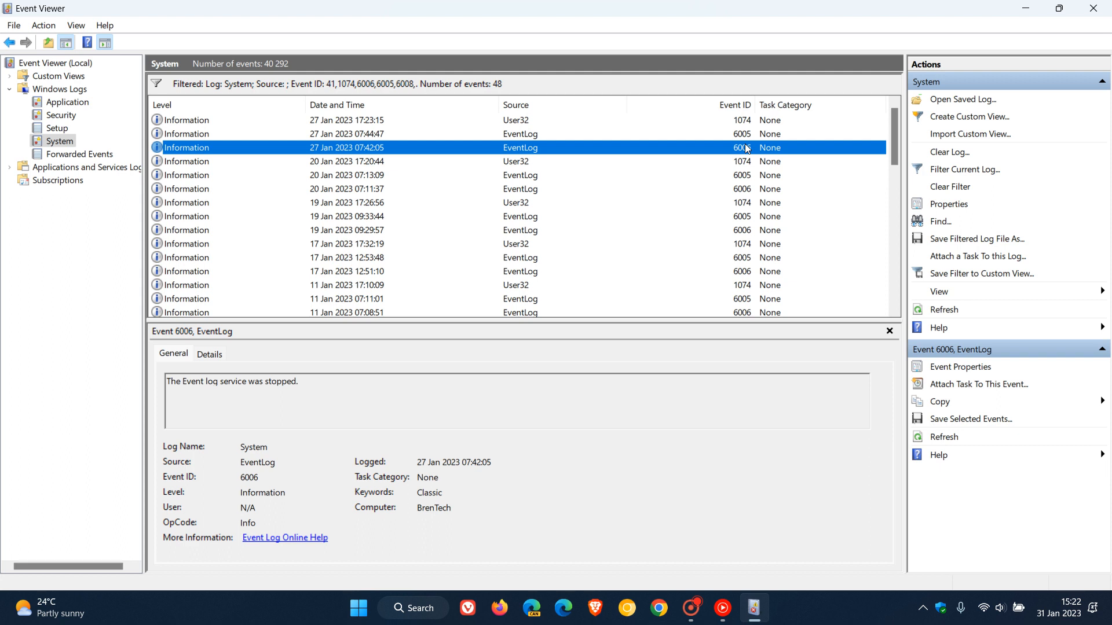
pyautogui.moveTo(746, 164)
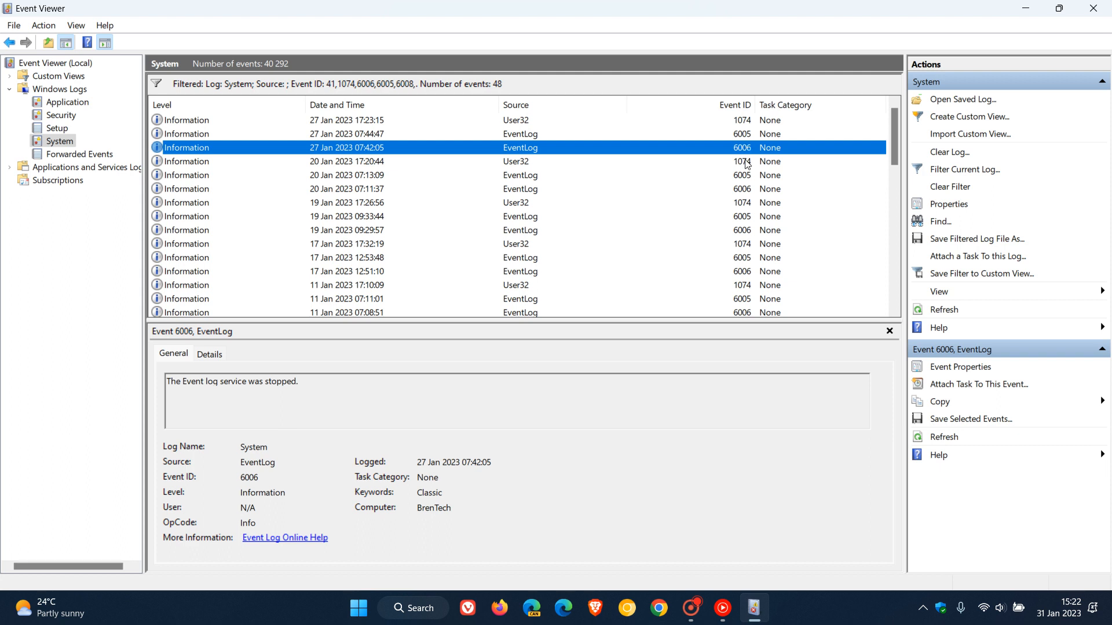
pyautogui.click(355, 161)
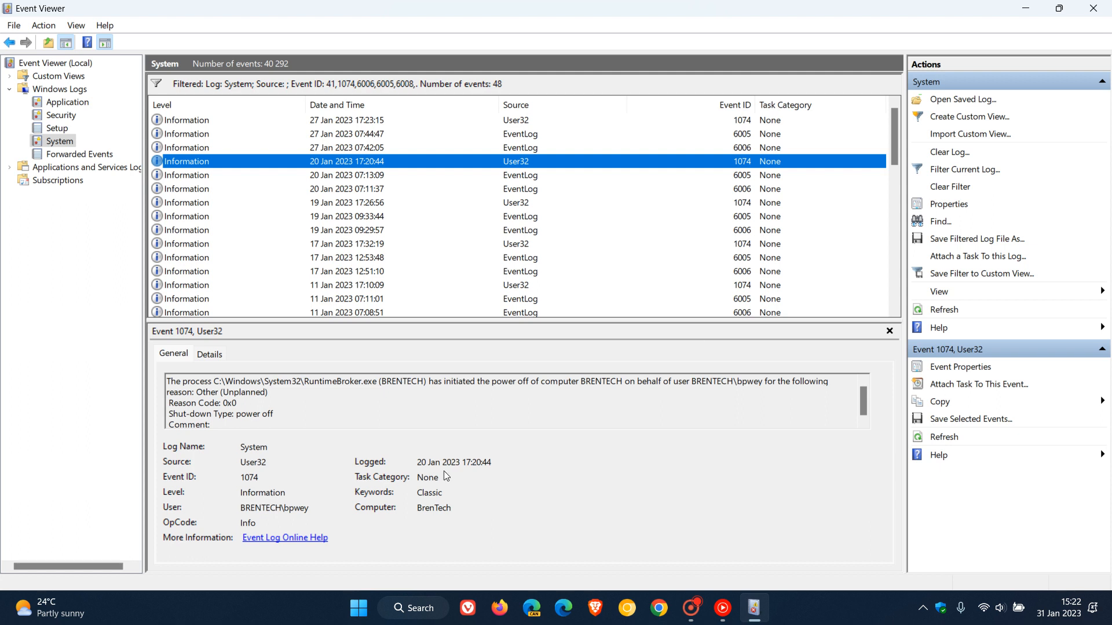
pyautogui.moveTo(454, 462)
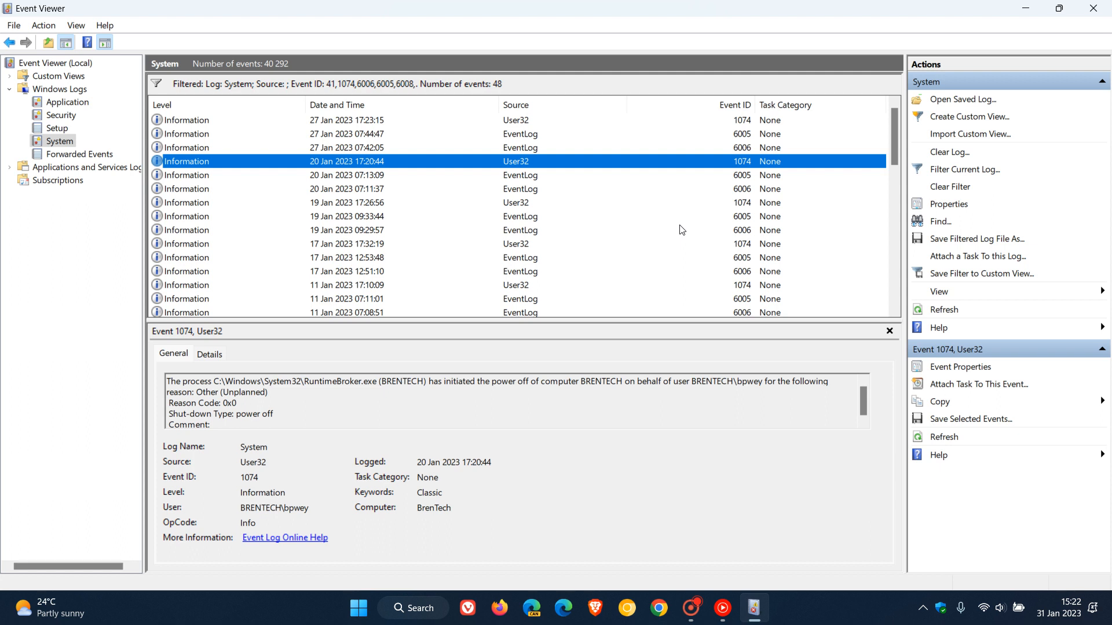
pyautogui.moveTo(706, 141)
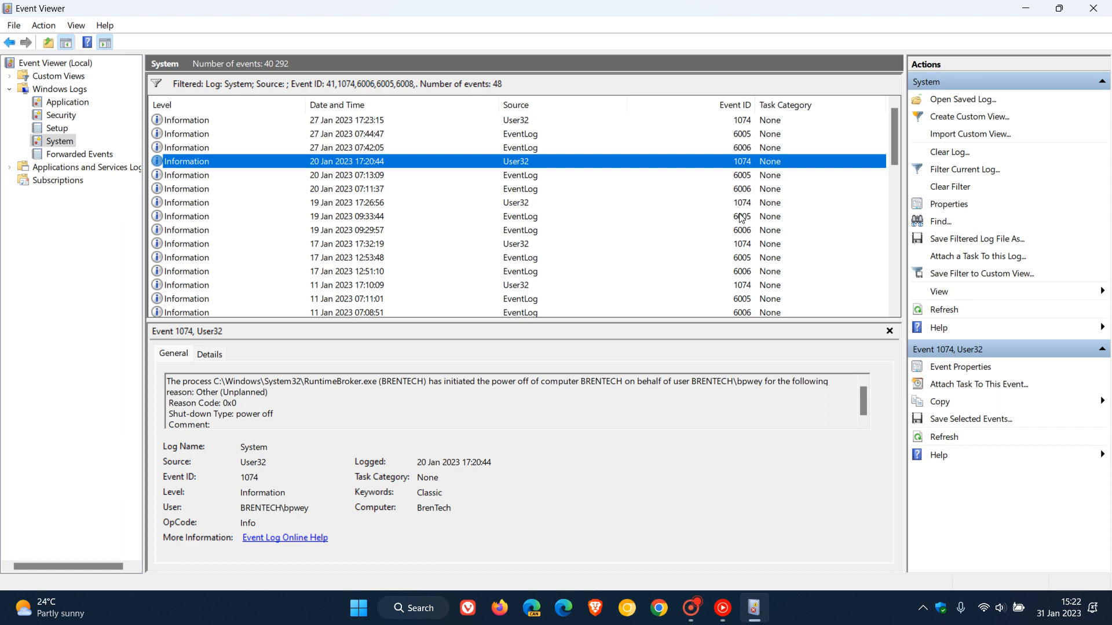
pyautogui.moveTo(679, 371)
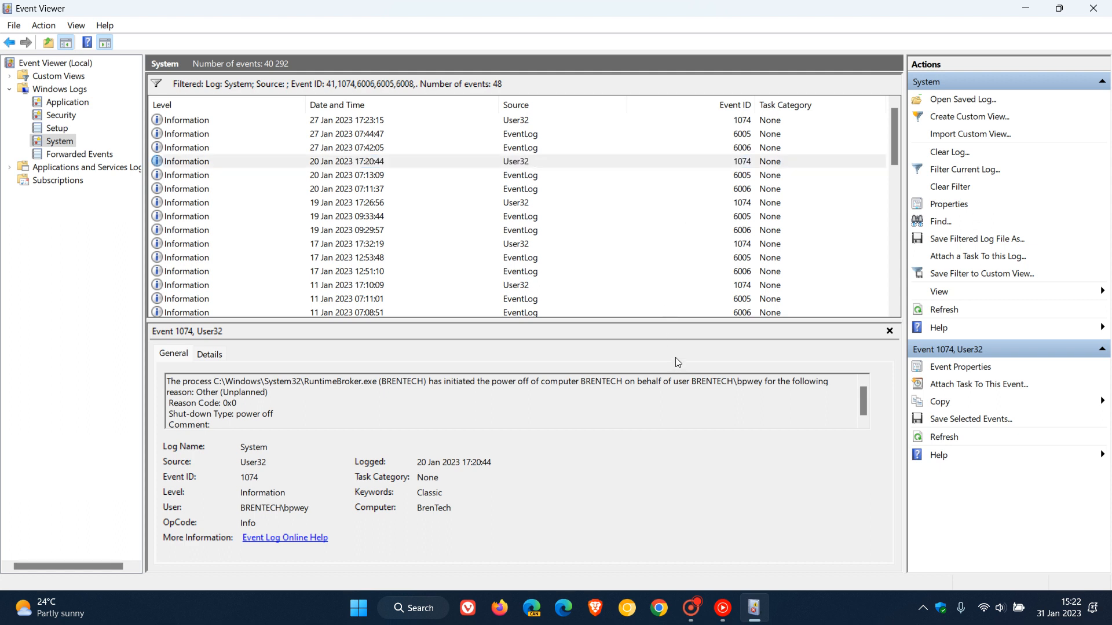
pyautogui.moveTo(701, 248)
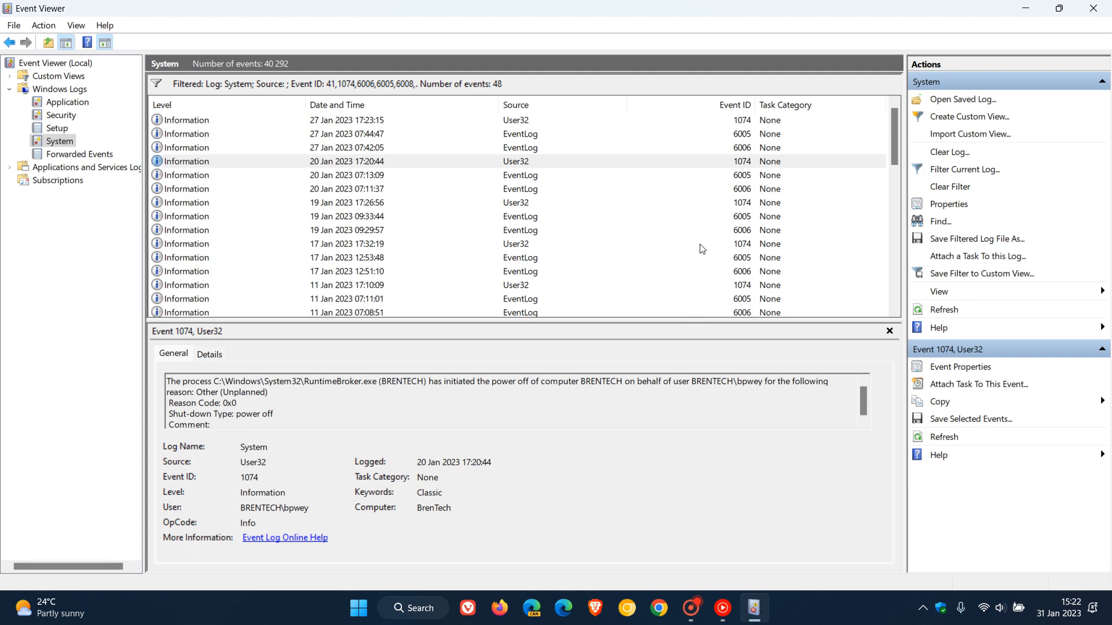
pyautogui.moveTo(639, 360)
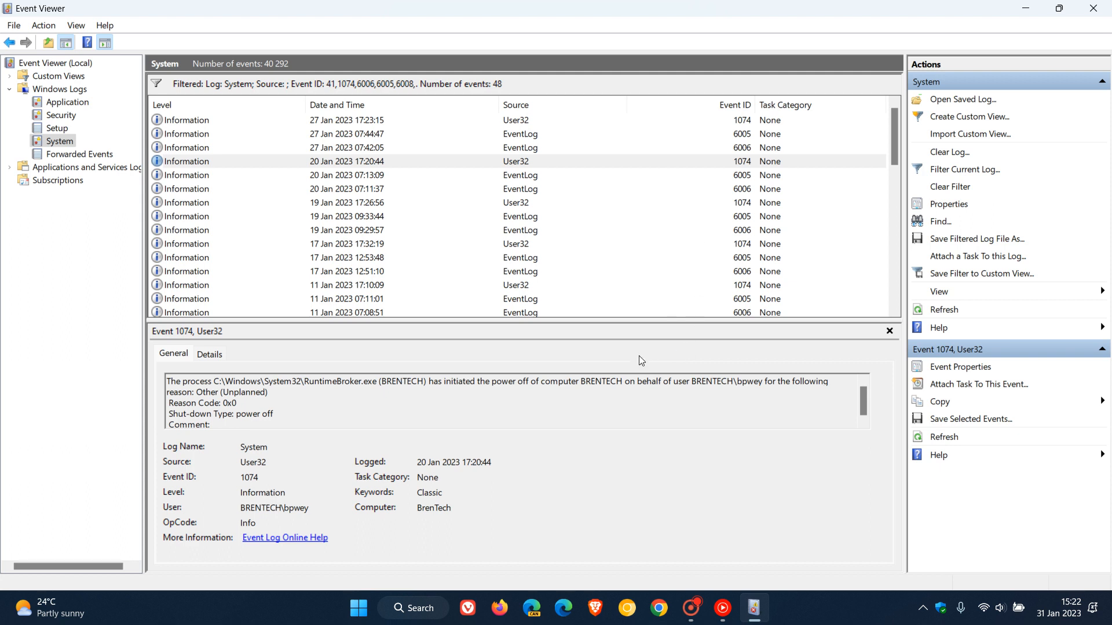
pyautogui.moveTo(641, 362)
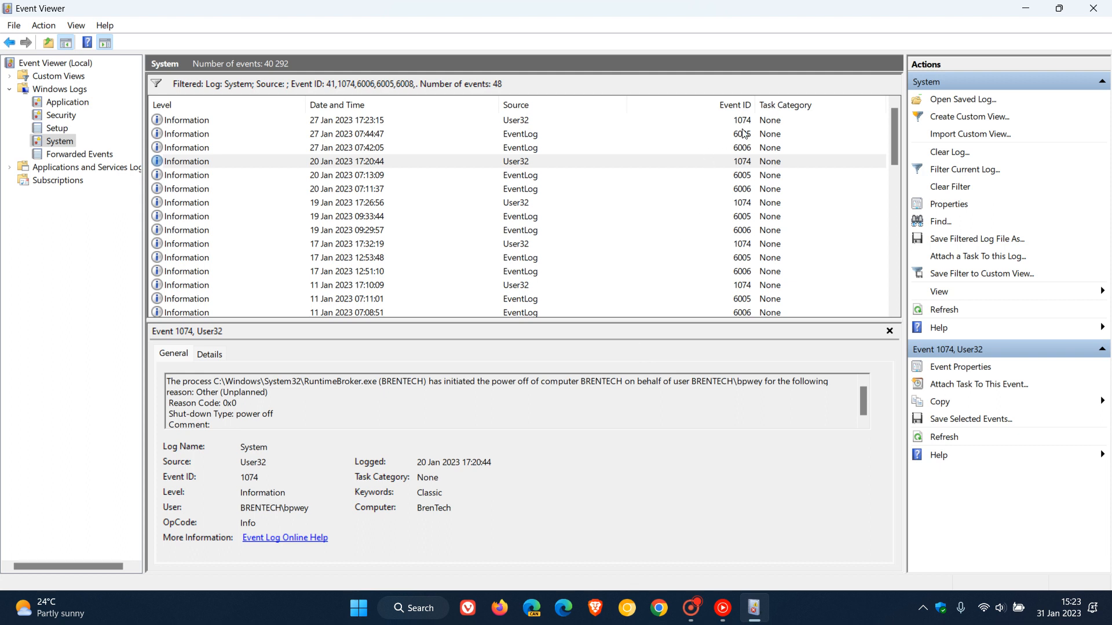
# Scroll the filtered list down to the 21–30 Nov 2022 restart entries.
pyautogui.scroll(-3)
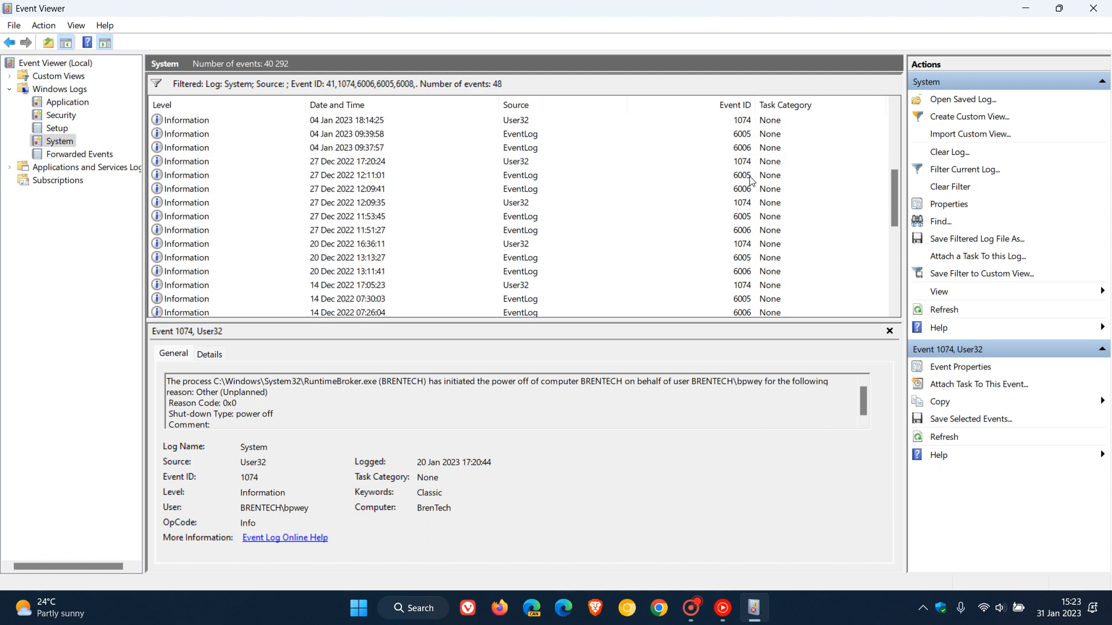
pyautogui.scroll(-3)
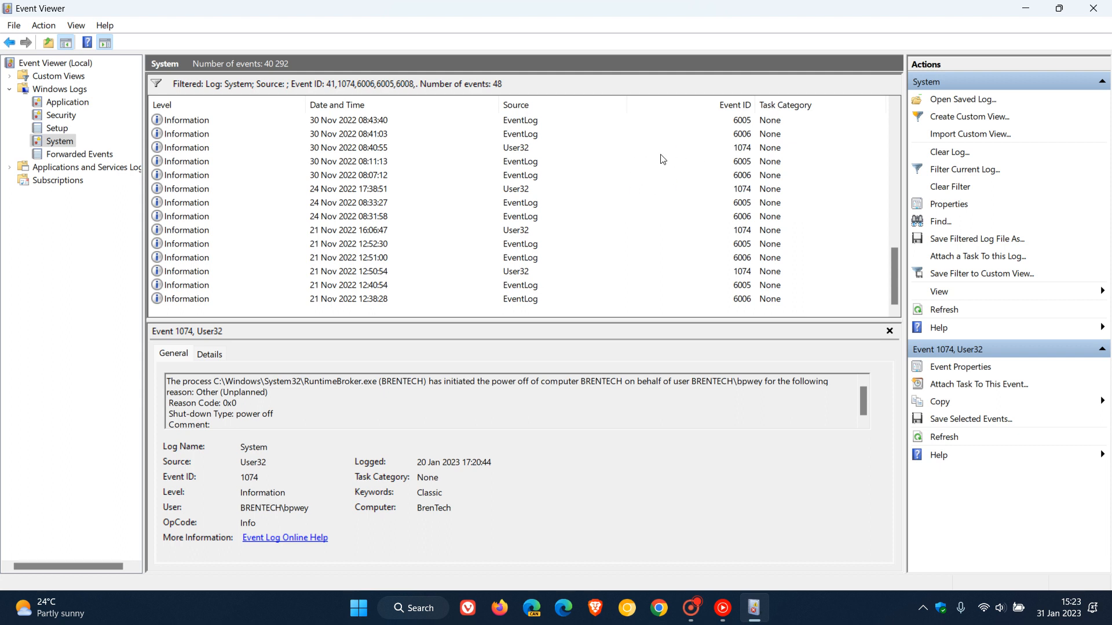
pyautogui.moveTo(581, 259)
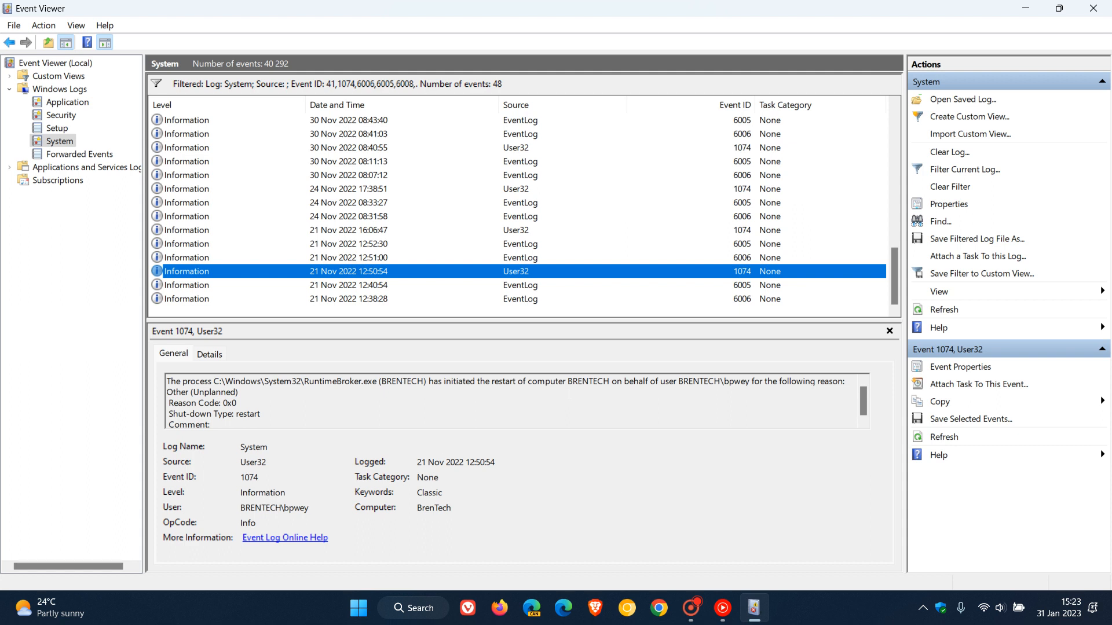
pyautogui.moveTo(457, 462)
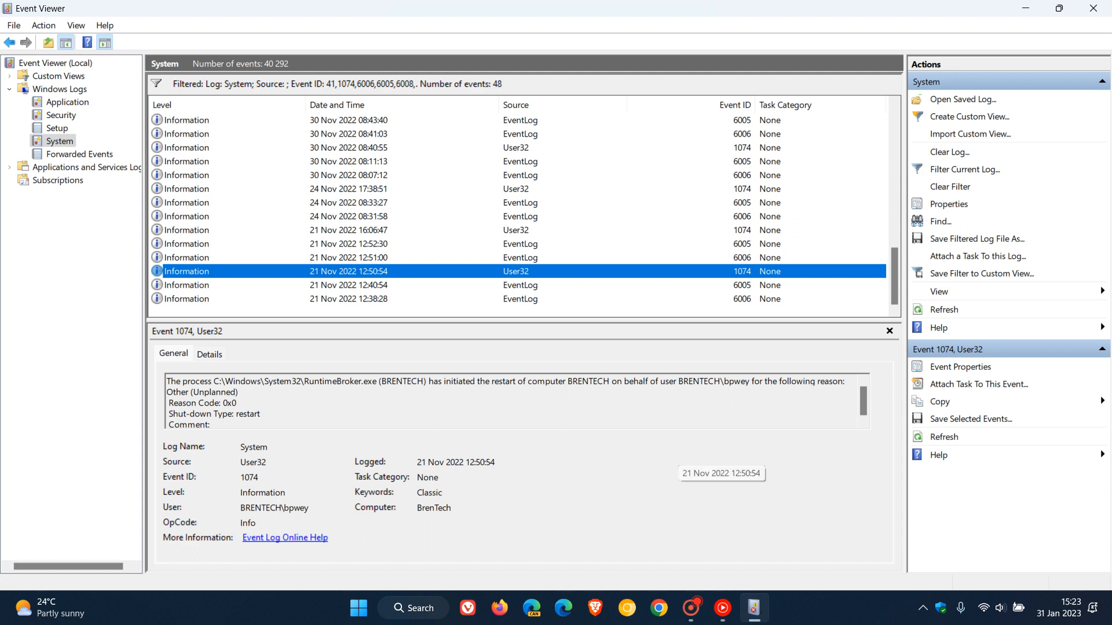